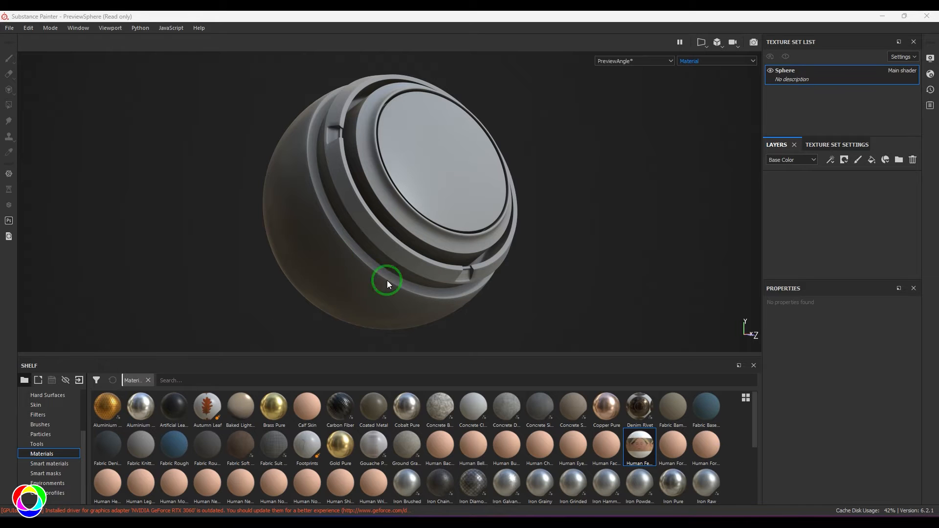
- Apply the Human Female 30s Face material from the Shelf onto the preview sphere
left_click_drag(387, 283, 470, 249)
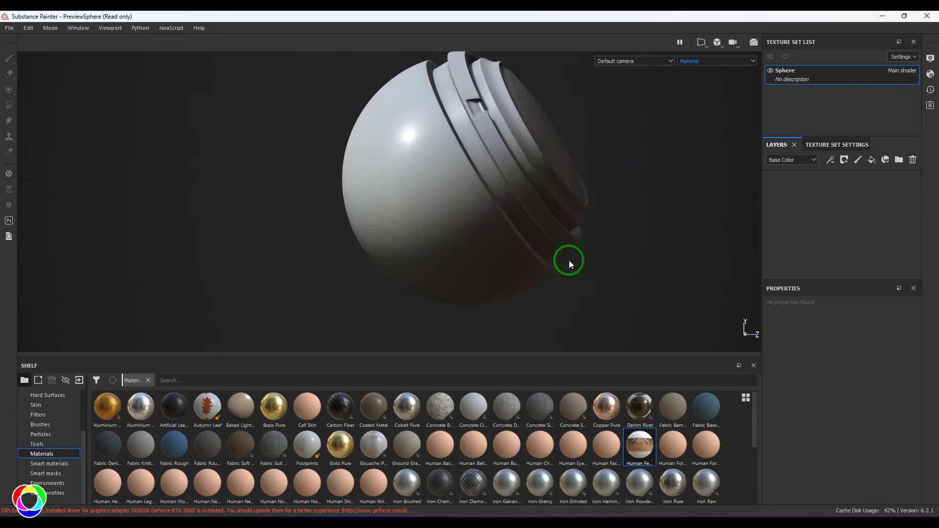
left_click(9, 28)
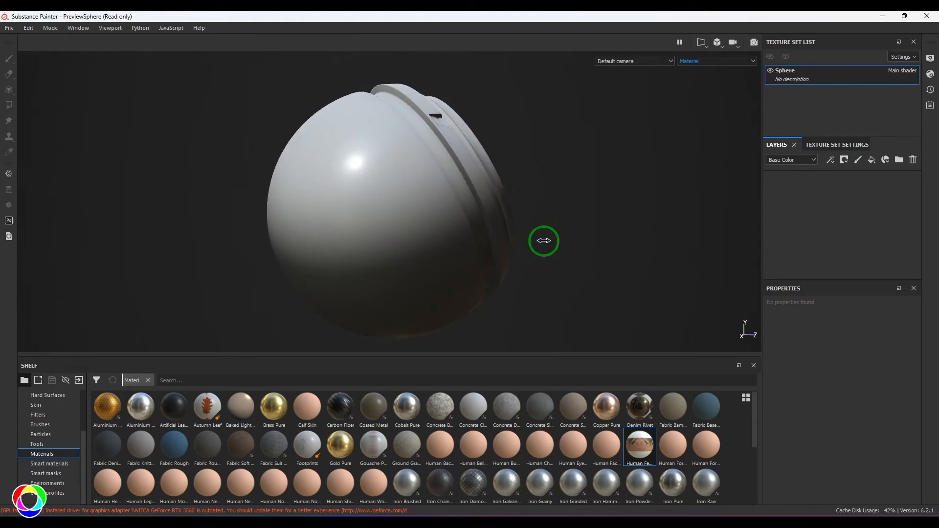
left_click_drag(543, 240, 549, 234)
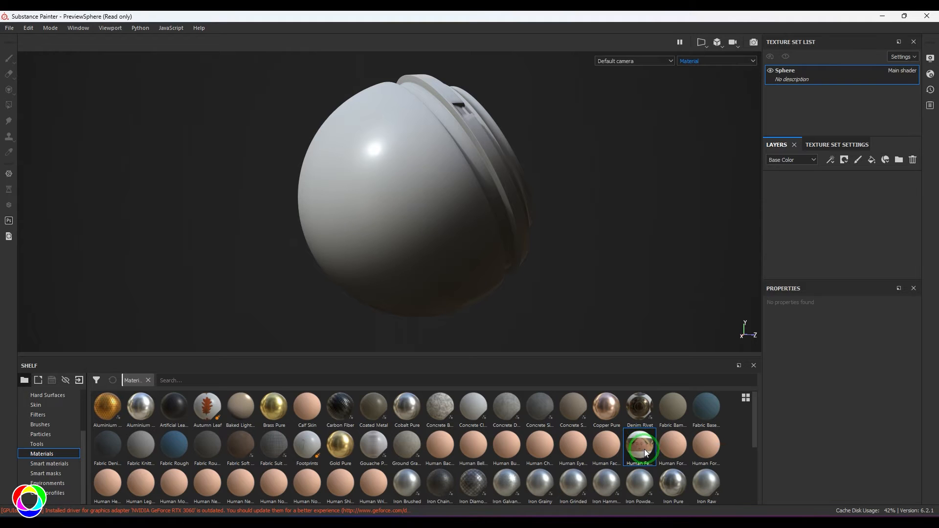
left_click_drag(639, 449, 443, 245)
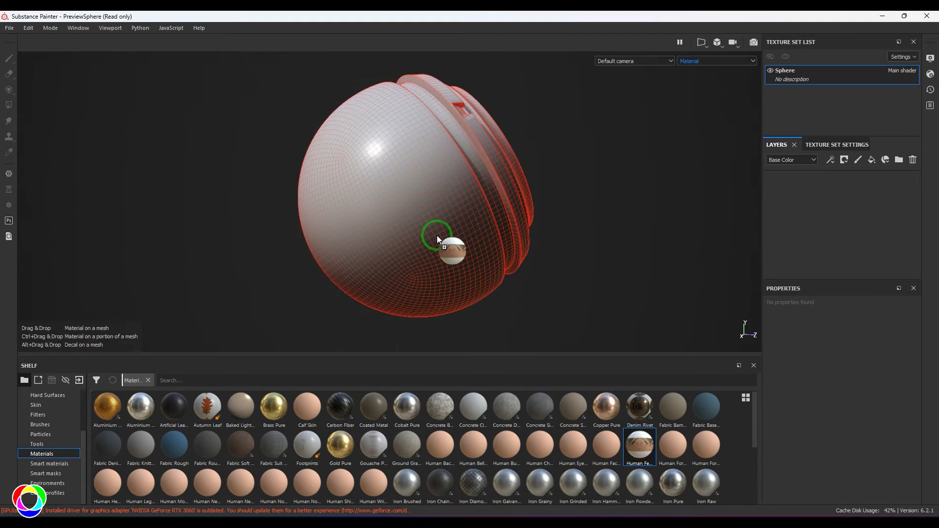
- Orbit the textured sphere to inspect the facial skin features
left_click_drag(639, 446, 437, 240)
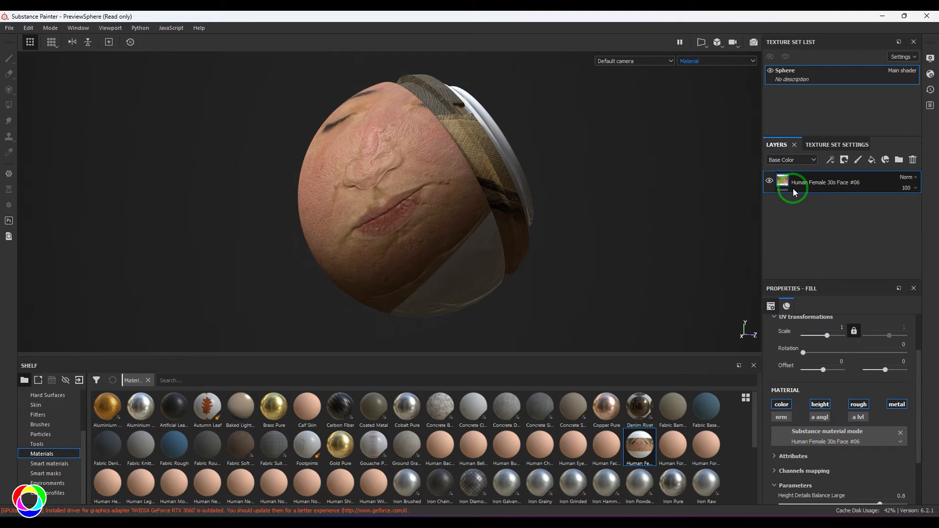
mouse_move(854, 190)
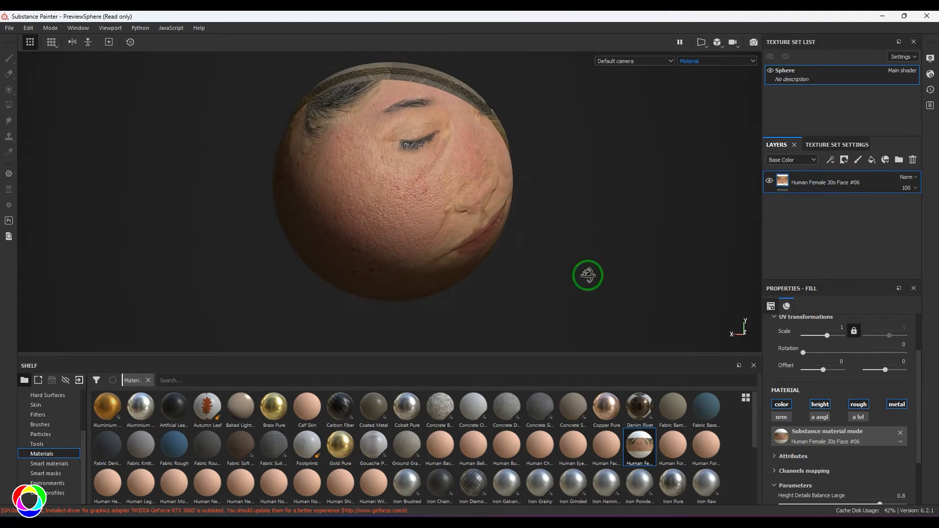
left_click_drag(587, 276, 581, 233)
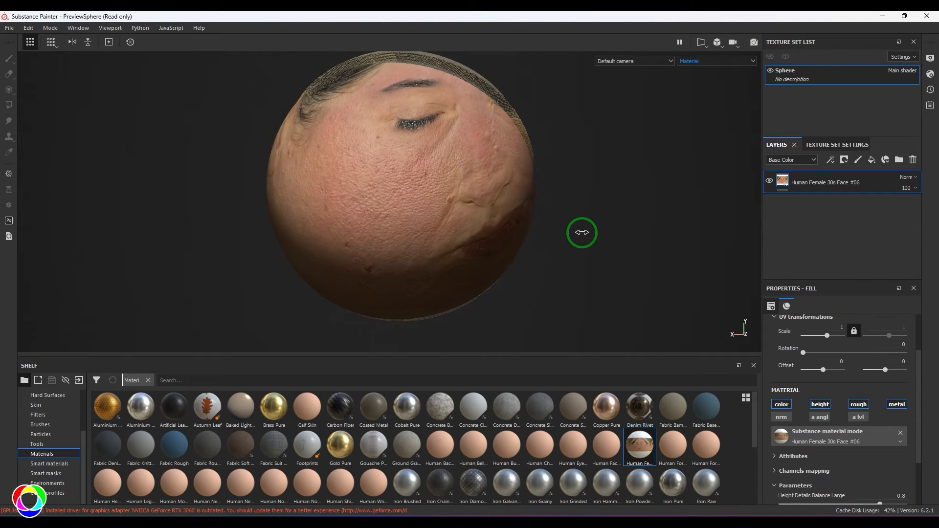
left_click_drag(581, 233, 579, 259)
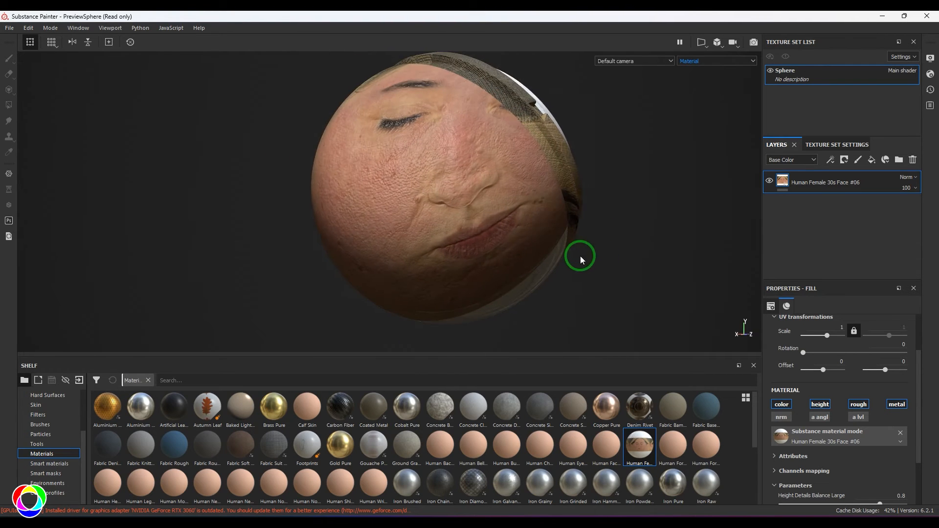
left_click_drag(579, 259, 620, 268)
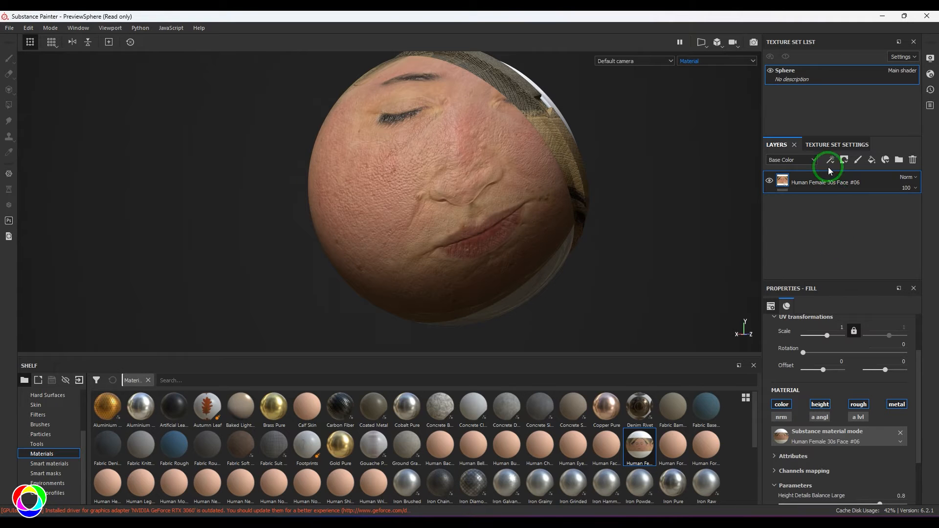
left_click(844, 159)
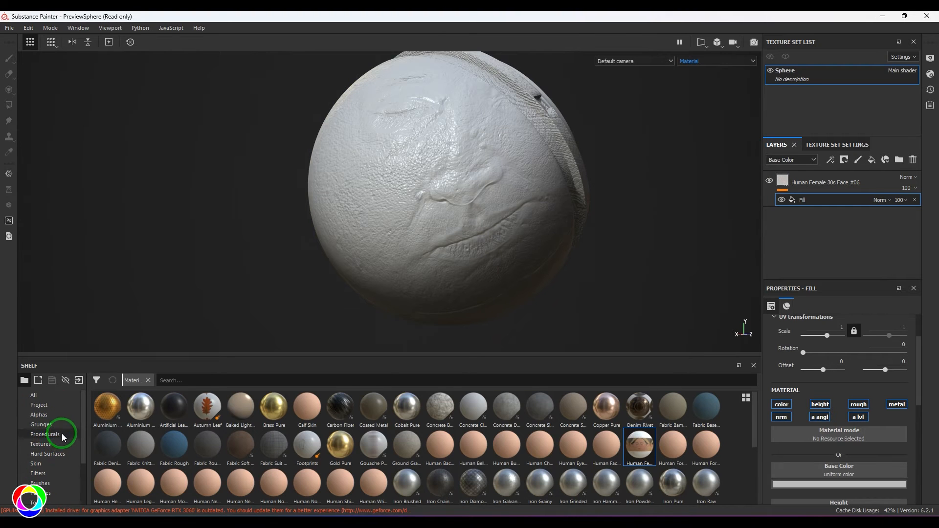
left_click(45, 434)
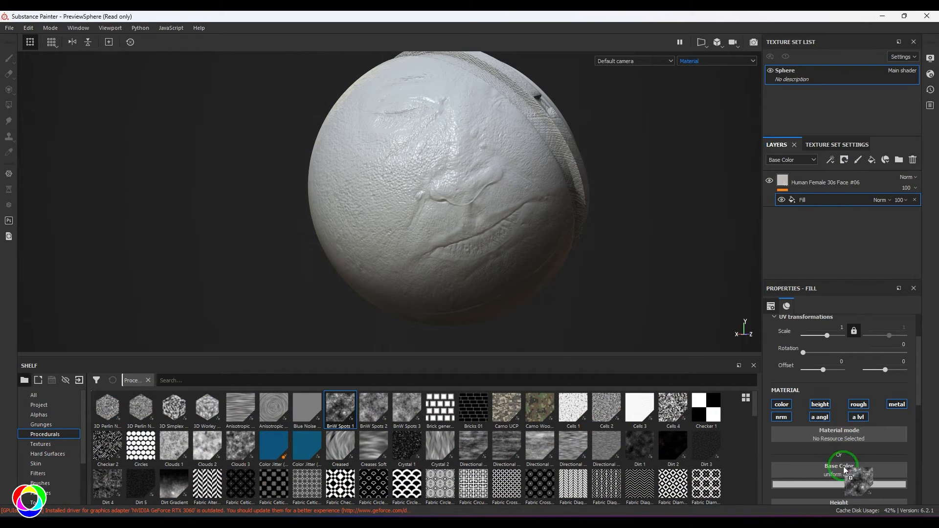
left_click(830, 159)
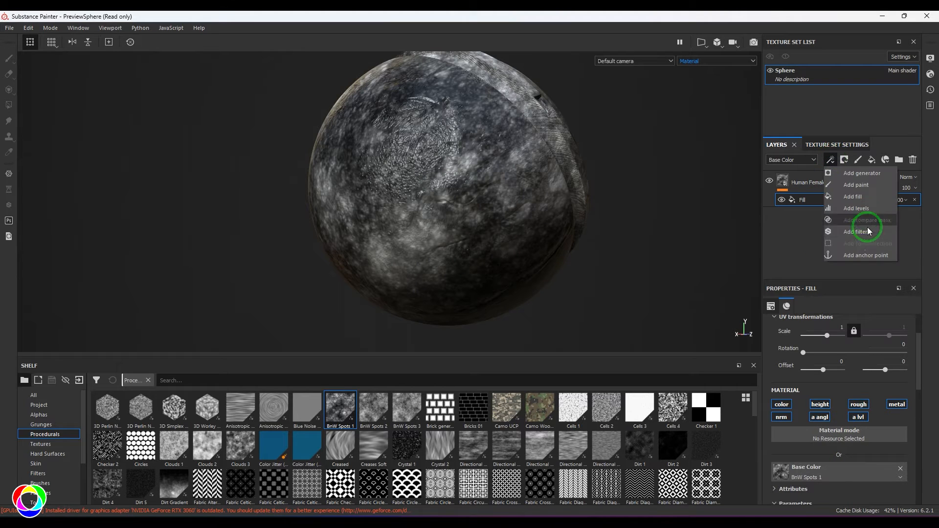
left_click(856, 232)
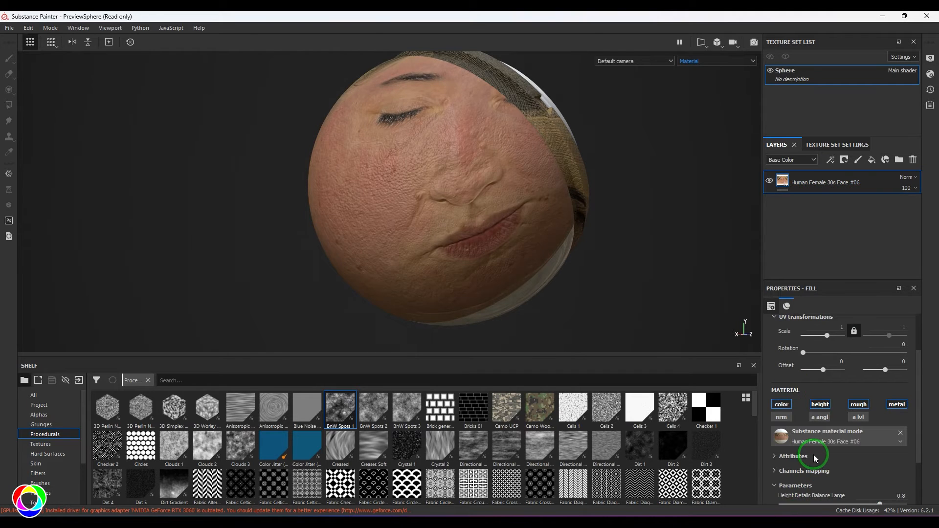
- Add a Color Balance filter to the Human Female 30s Face layer
left_click(830, 160)
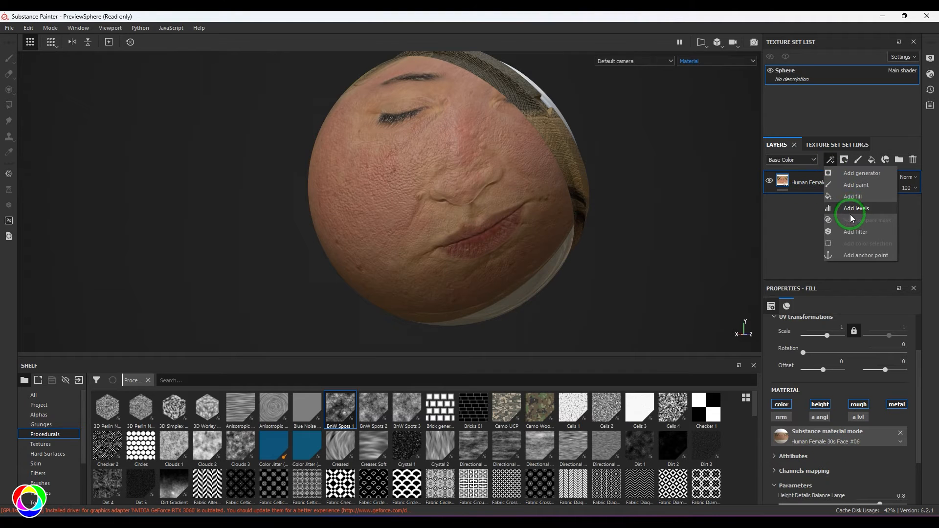
mouse_move(851, 232)
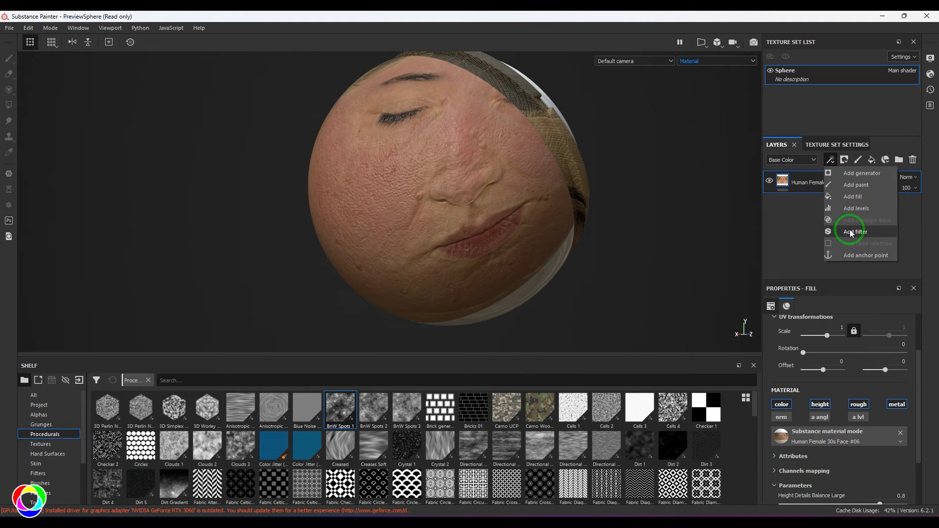
left_click(853, 233)
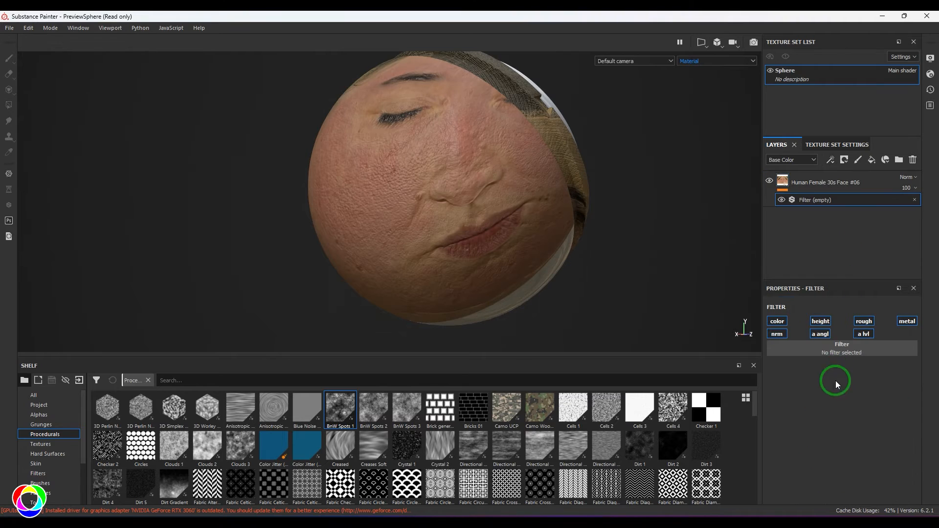
left_click(841, 352)
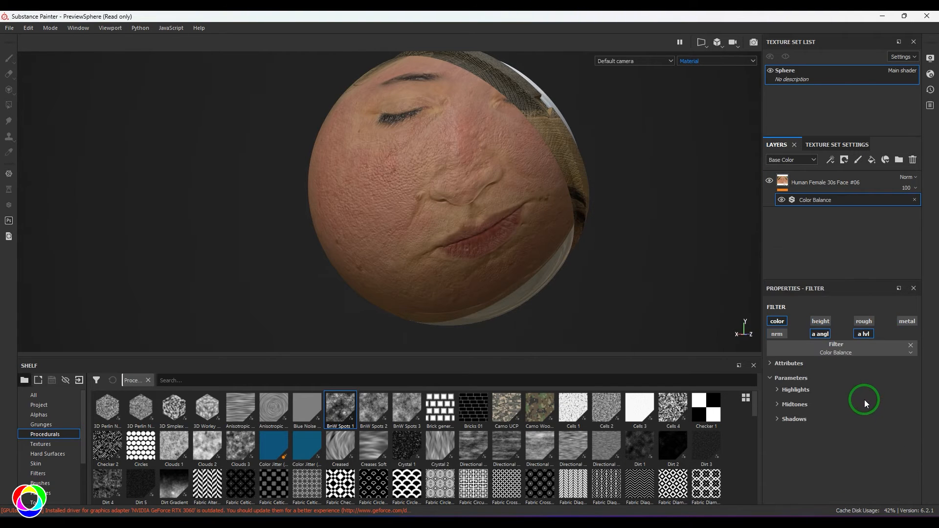
- Expand the Midtones parameters of the Color Balance filter
left_click(795, 404)
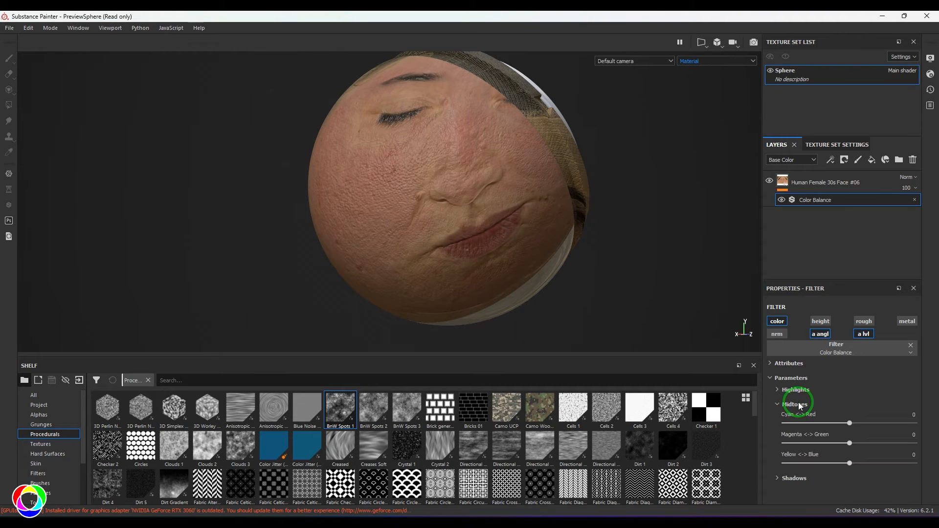
left_click(796, 404)
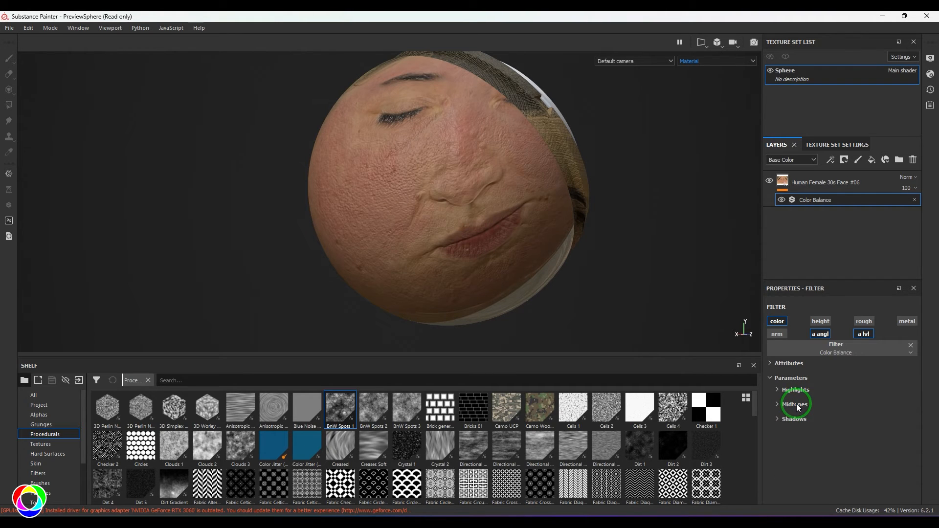
left_click(794, 404)
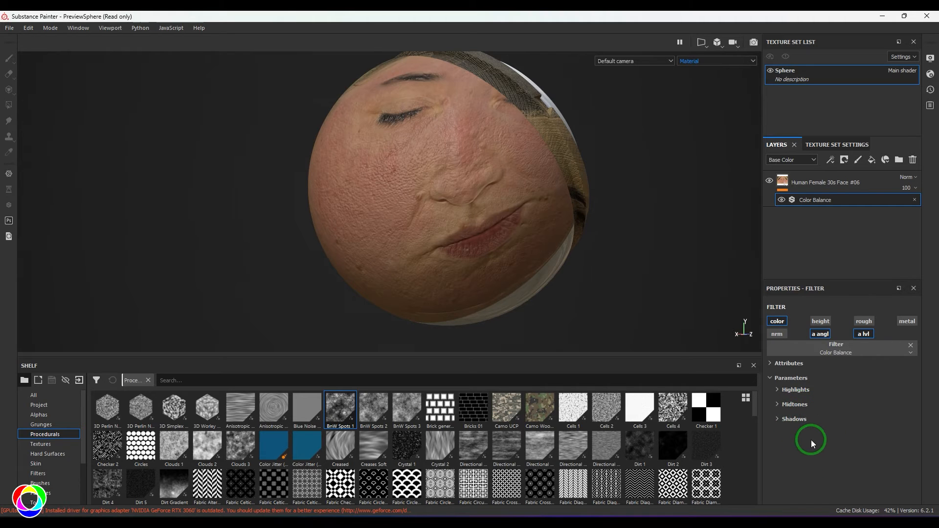
left_click(794, 404)
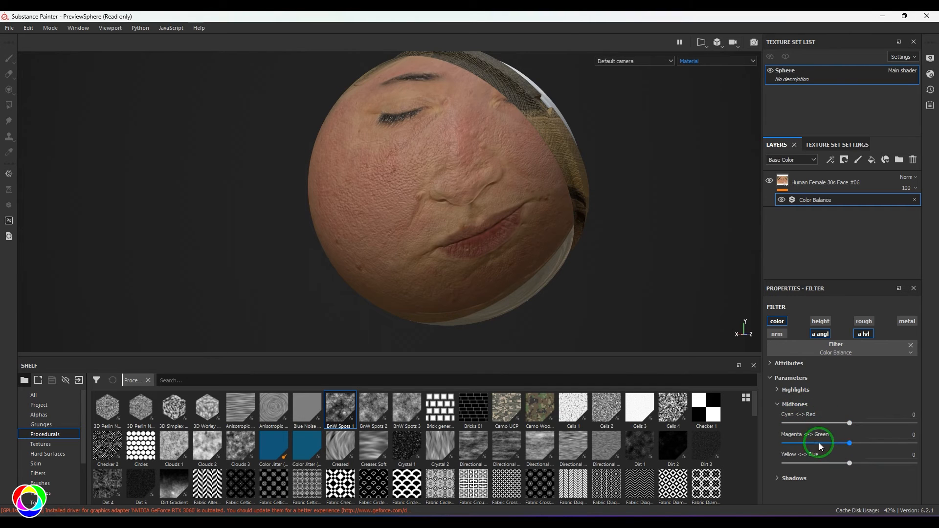
left_click_drag(820, 446, 849, 424)
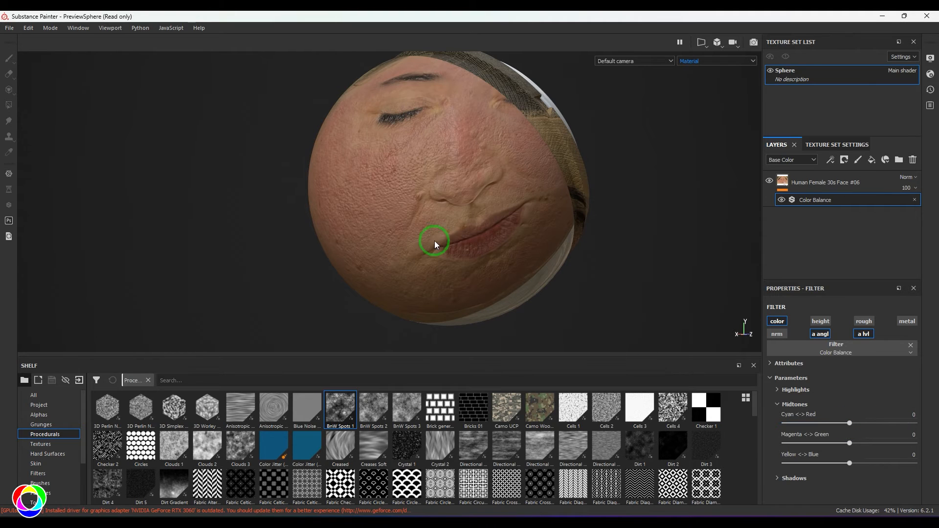
mouse_move(455, 287)
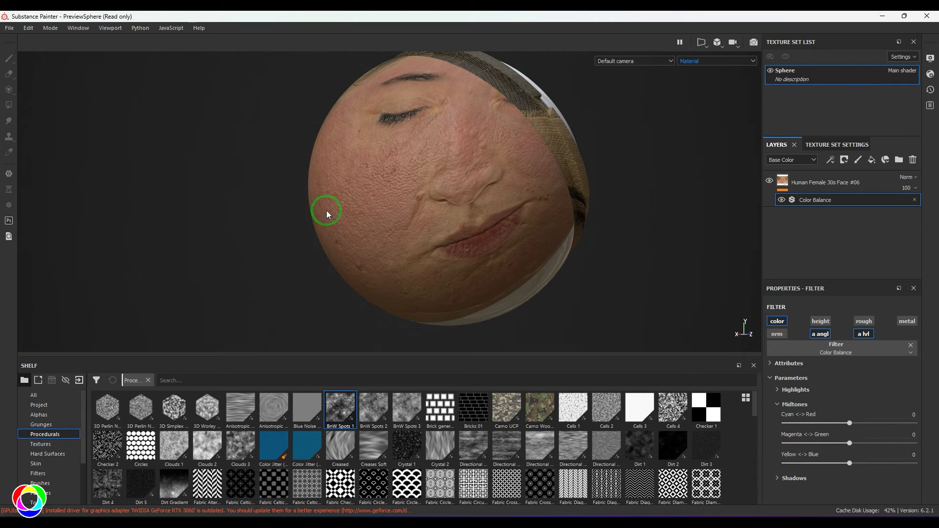
left_click_drag(849, 423, 908, 423)
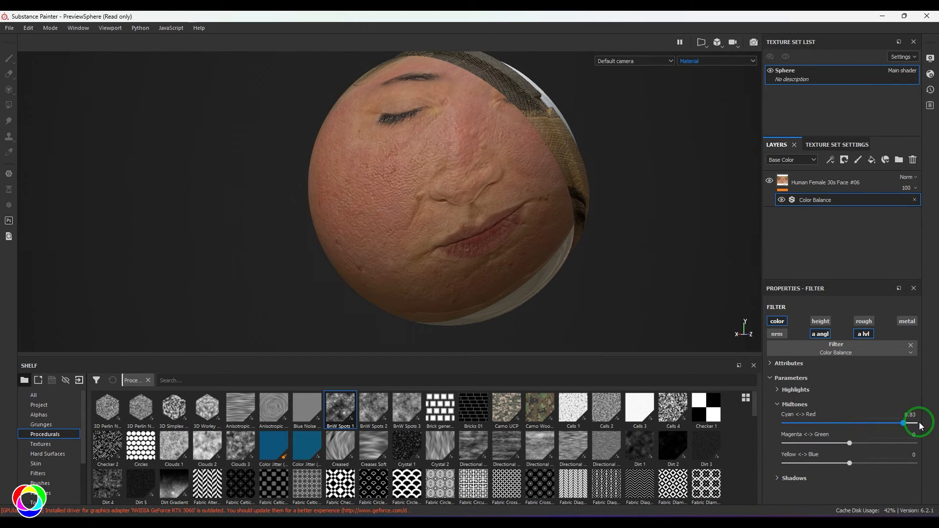
left_click_drag(908, 423, 915, 422)
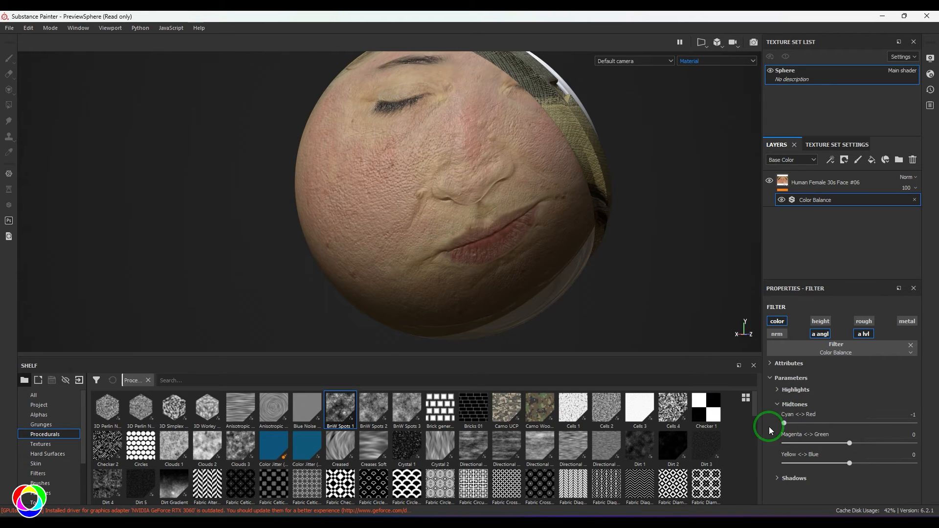
left_click_drag(784, 424, 914, 424)
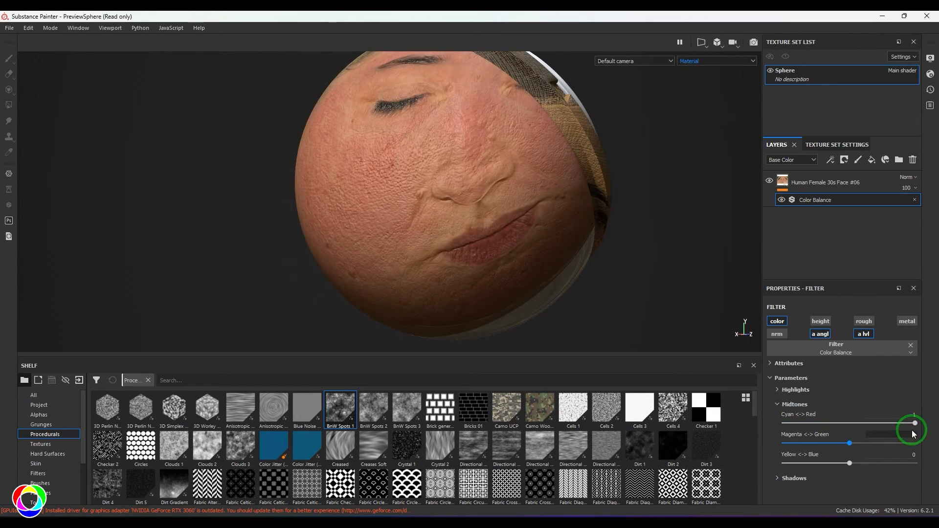
left_click_drag(914, 423, 782, 423)
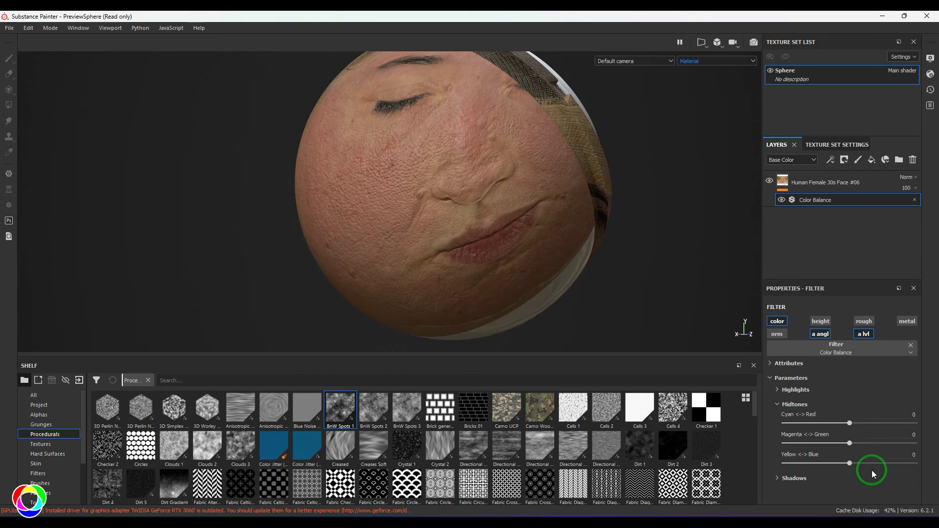
left_click_drag(849, 463, 914, 462)
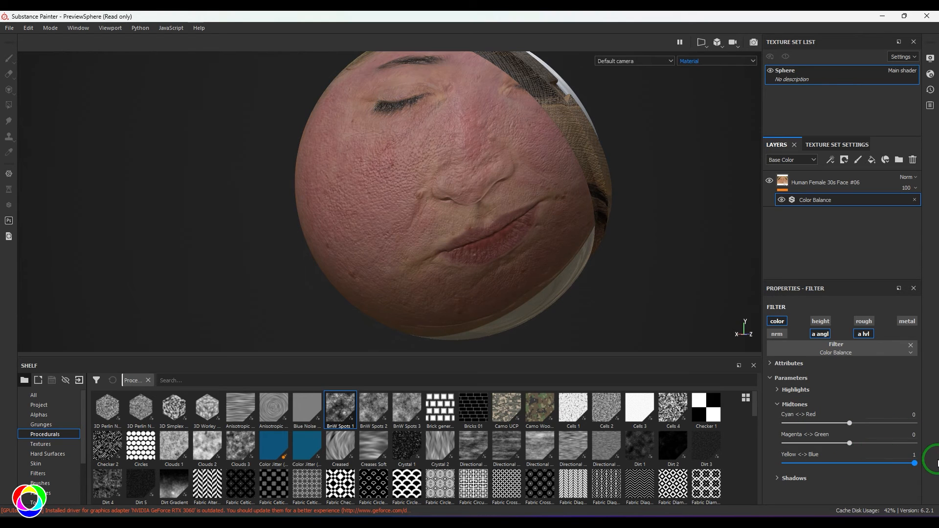
left_click_drag(915, 463, 783, 463)
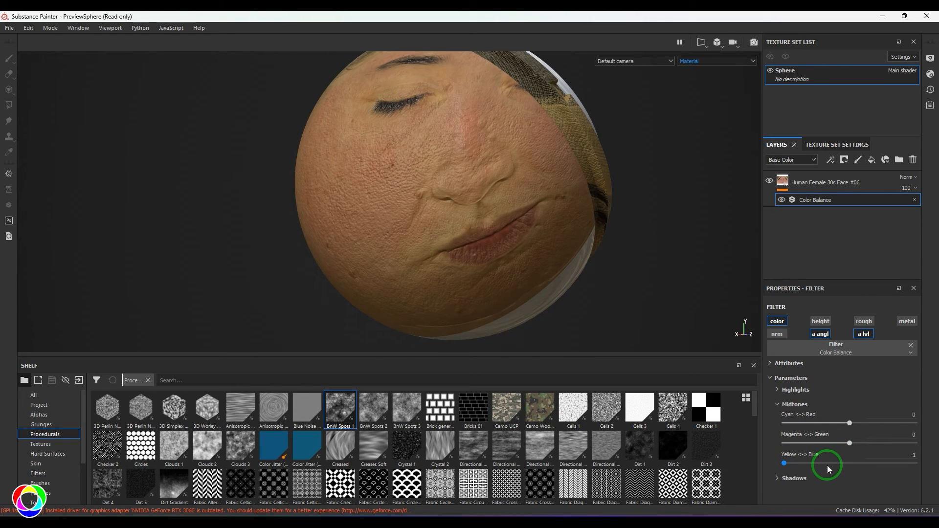
left_click_drag(830, 464, 914, 463)
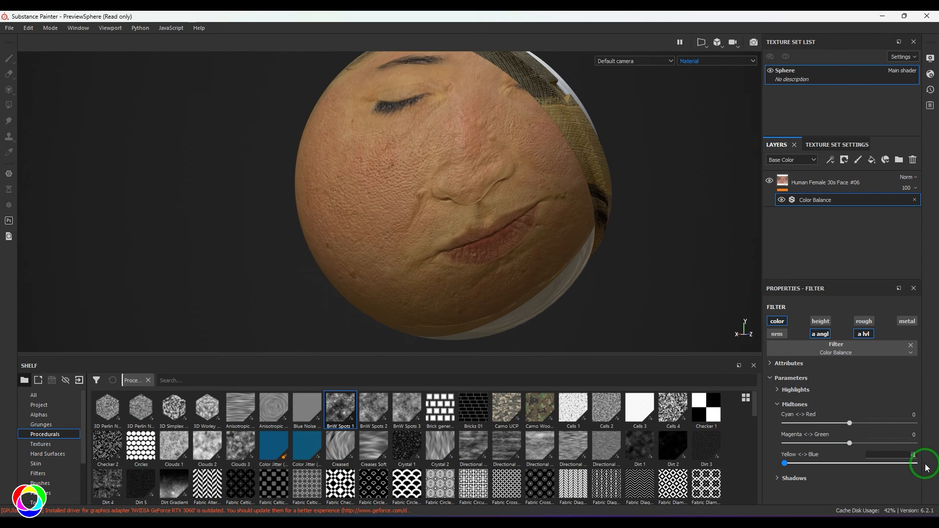
left_click_drag(915, 463, 849, 463)
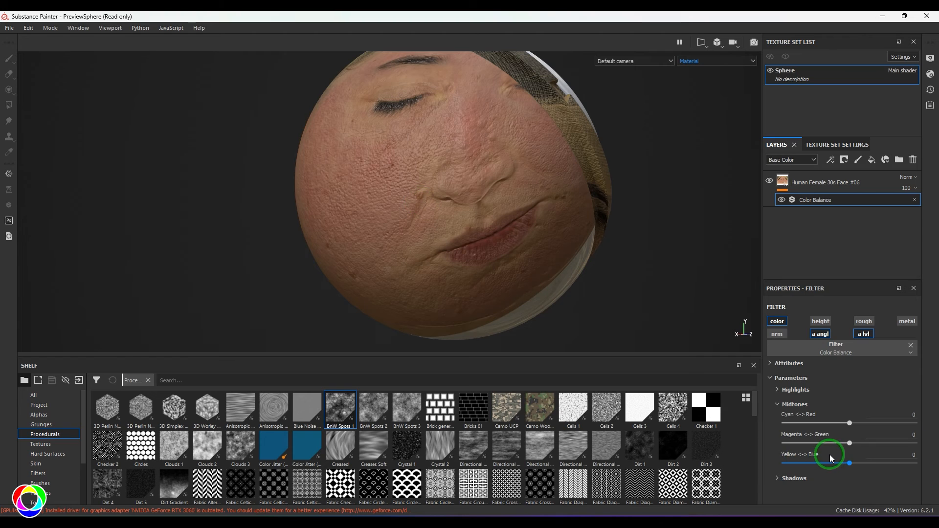
- Expand Highlights and Shadows, nudging the shadow Cyan/Red and Magenta/Green sliders and returning them to 0
left_click(796, 390)
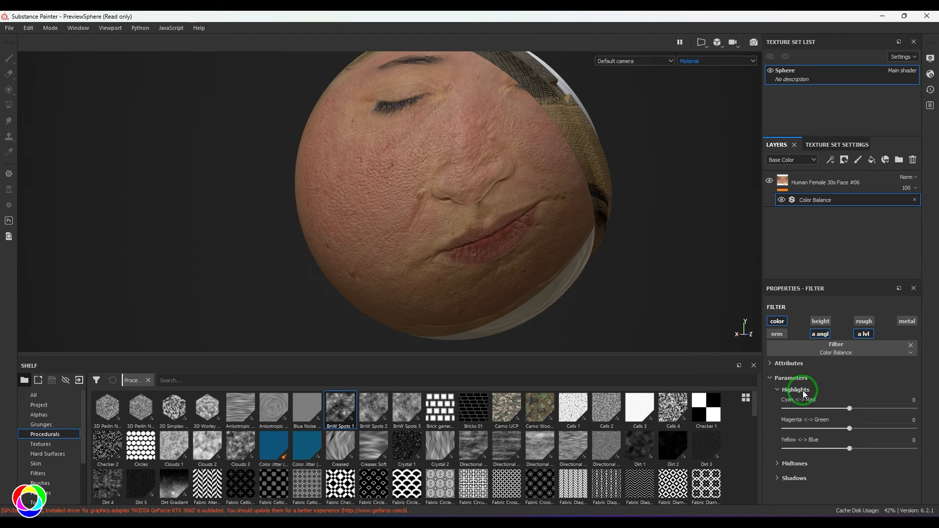
left_click_drag(849, 408, 914, 408)
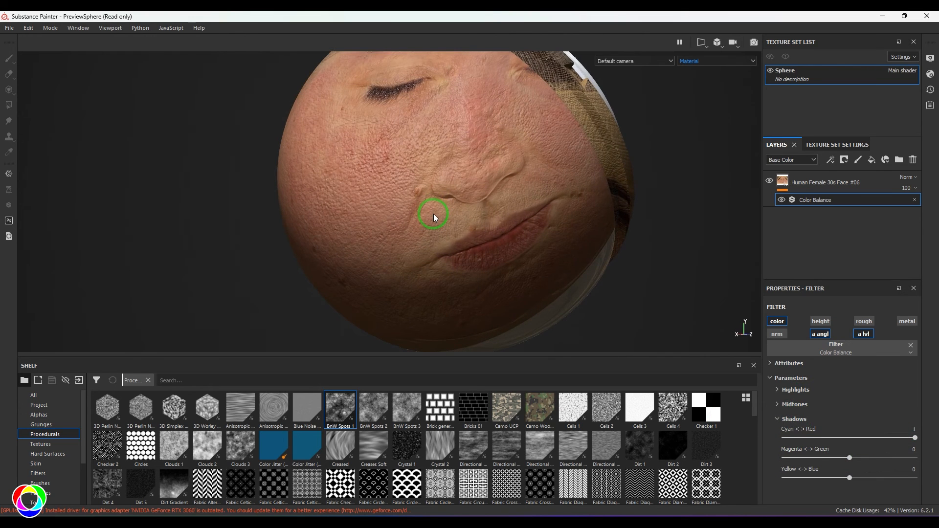
mouse_move(815, 404)
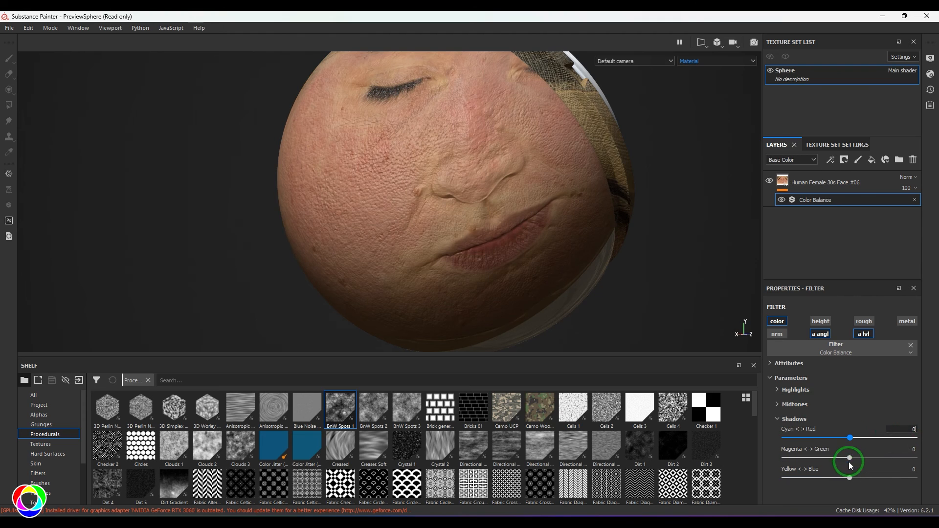
left_click_drag(849, 457, 914, 458)
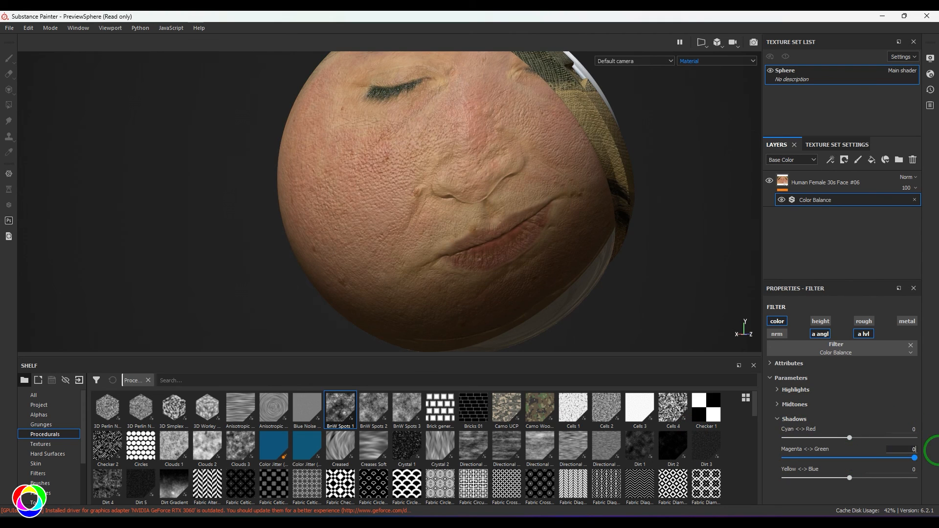
left_click_drag(849, 478, 784, 479)
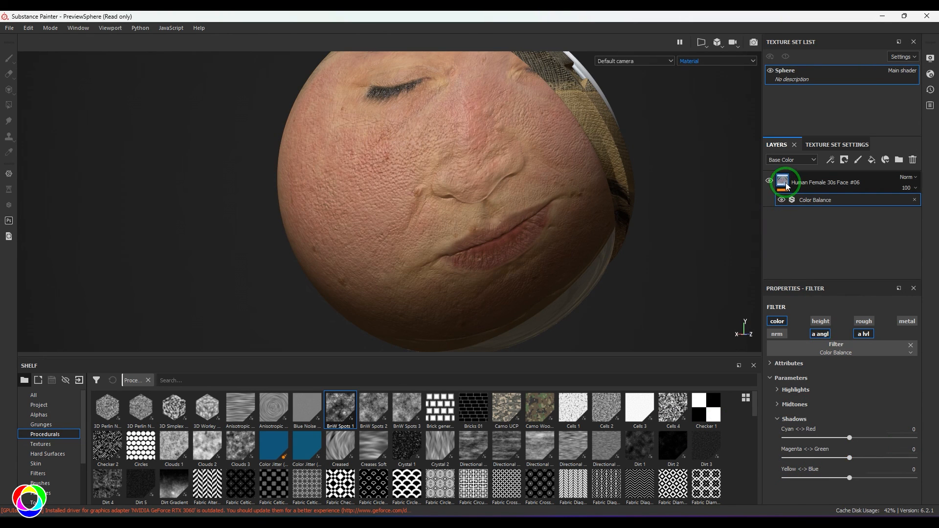
- Add a mask to the Human Female 30s Face layer and place a 0.5 grey fill in it
left_click(827, 182)
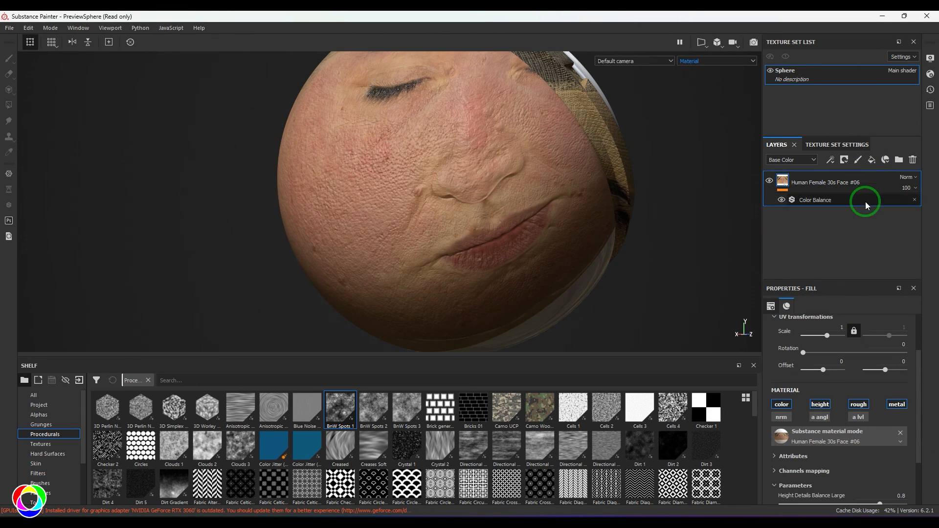
mouse_move(856, 177)
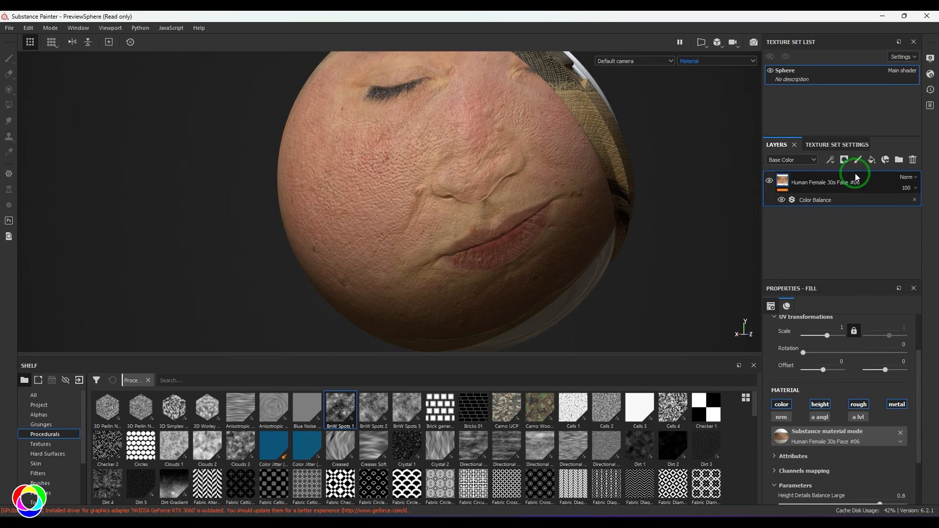
mouse_move(826, 191)
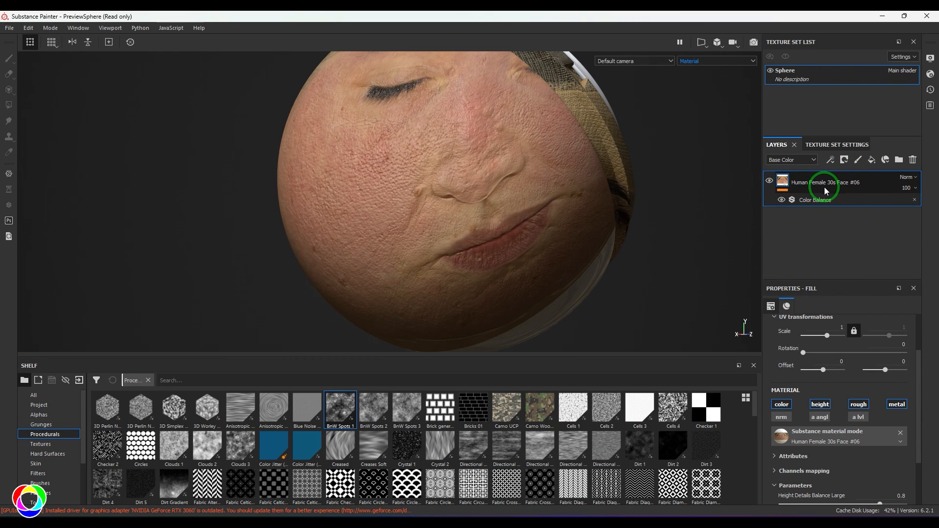
left_click(829, 160)
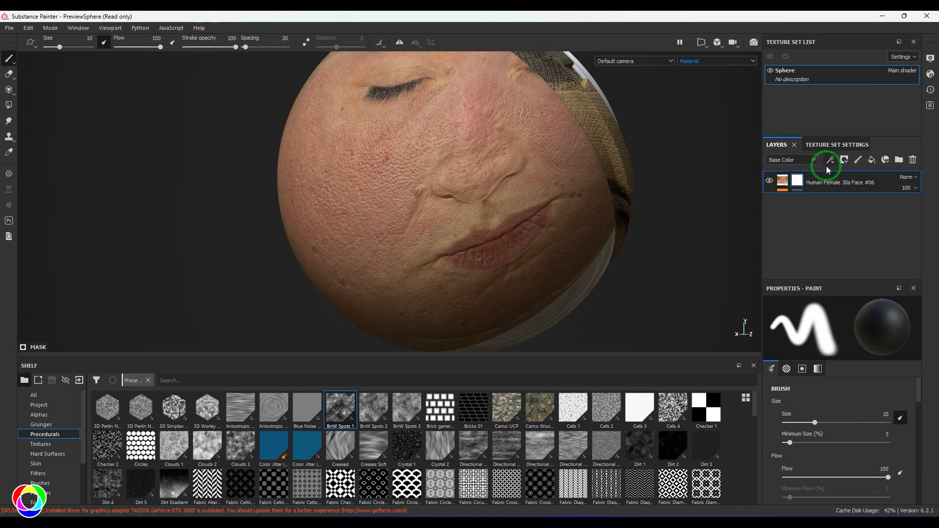
left_click(831, 160)
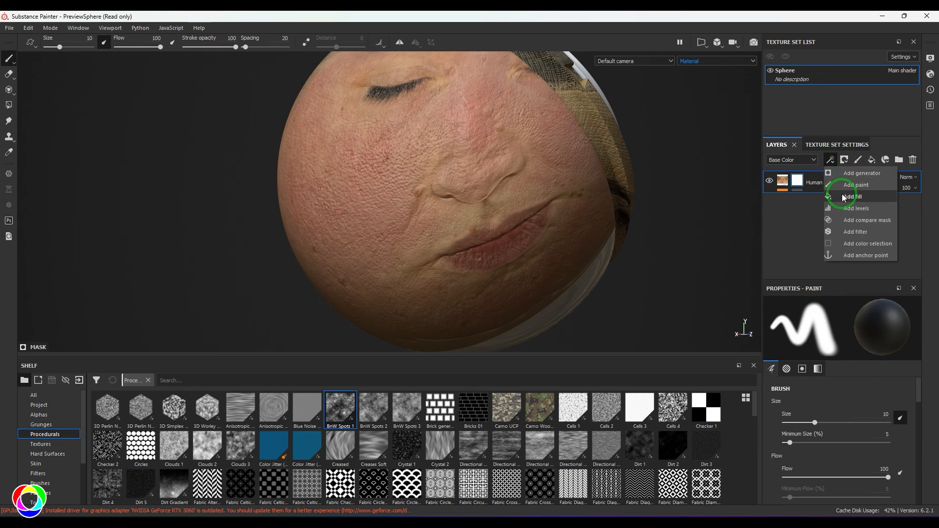
left_click(851, 197)
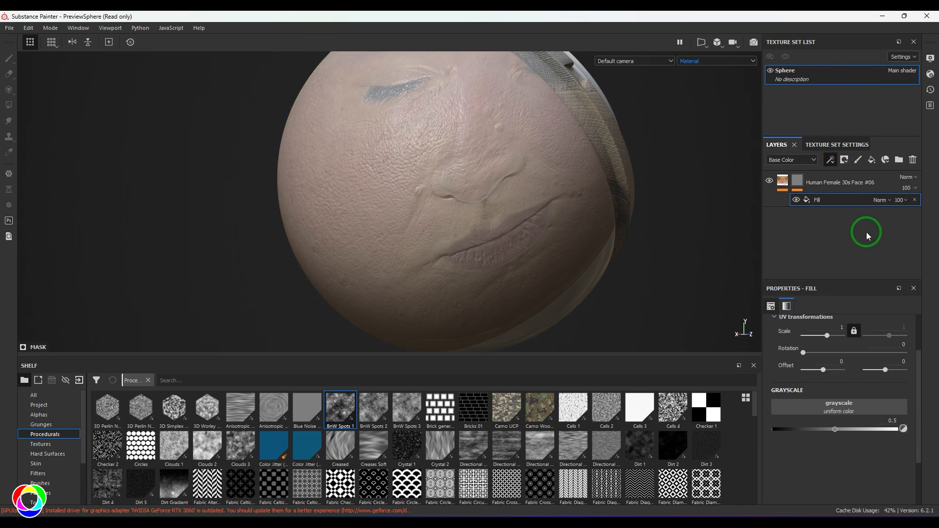